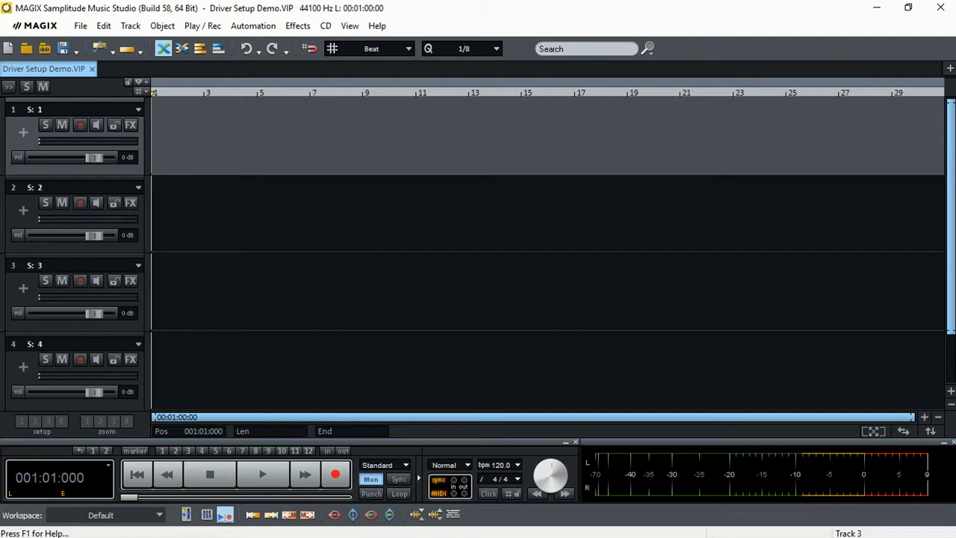
mouse_move(425, 266)
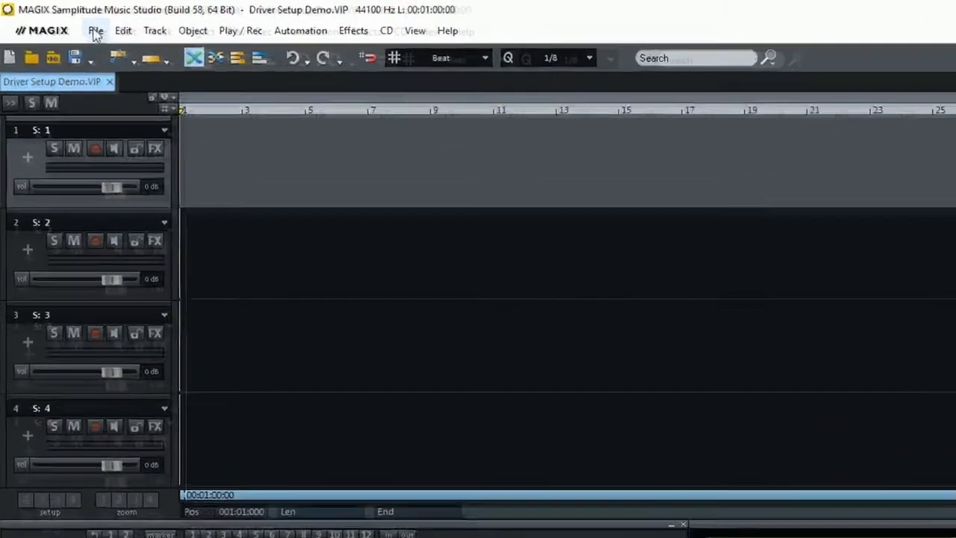
Step: Open System/Global Audio Options from the File > Program Preferences menu
left_click(95, 30)
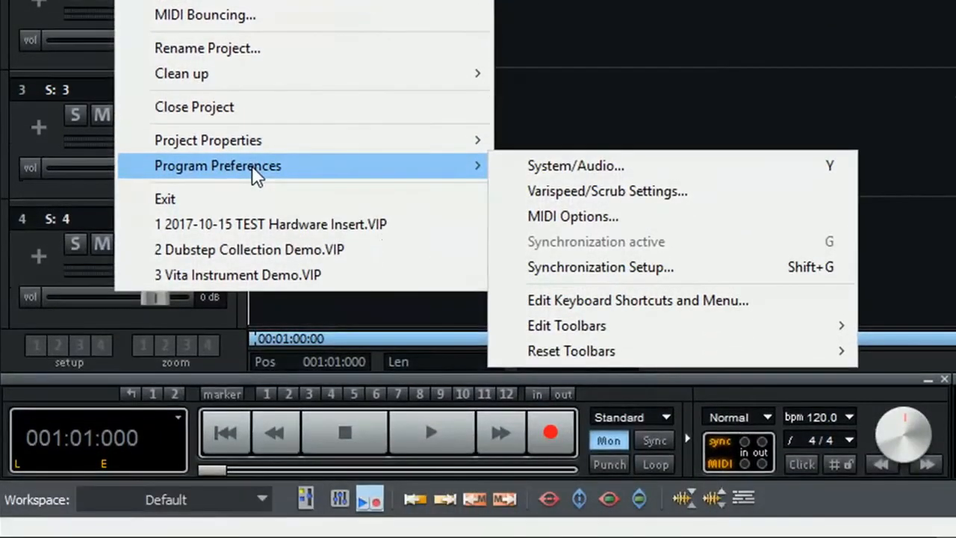
mouse_move(605, 166)
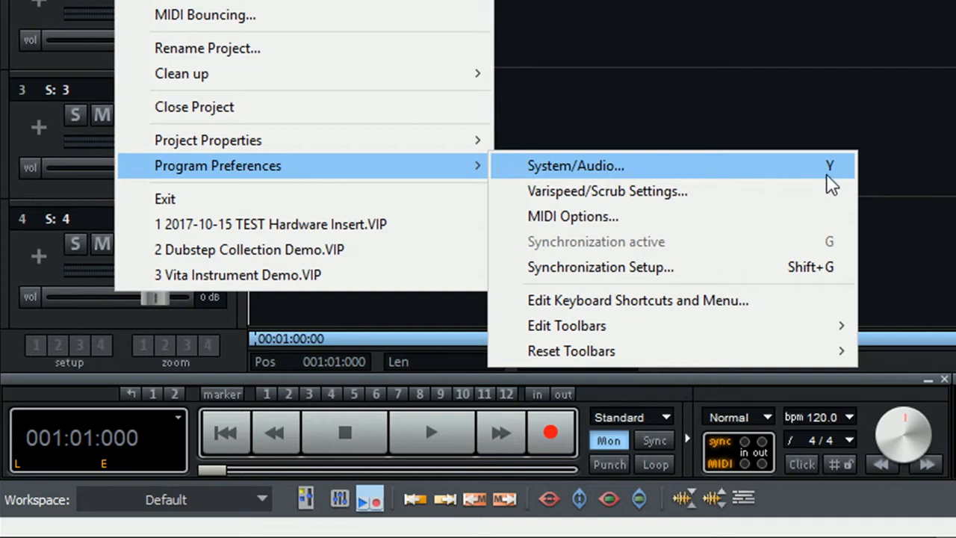
left_click(575, 165)
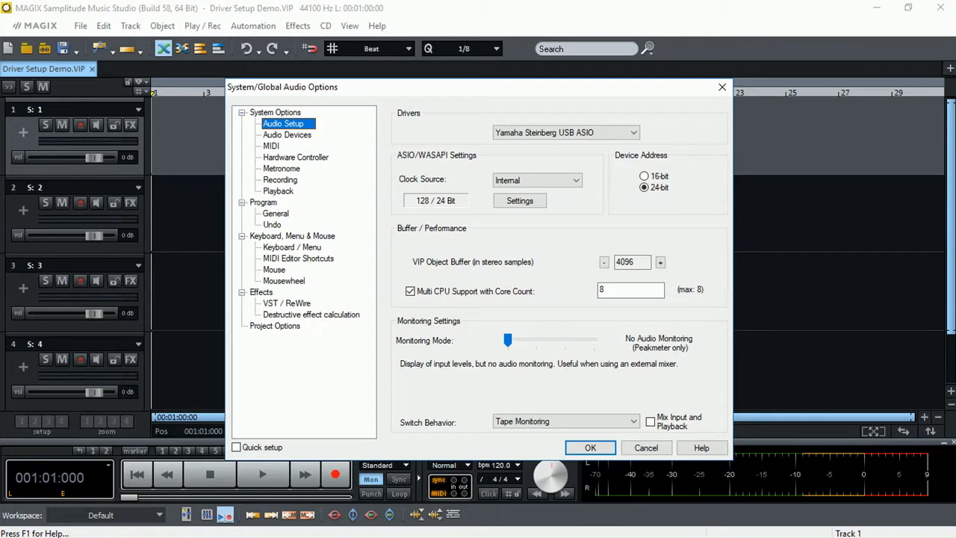
mouse_move(506, 279)
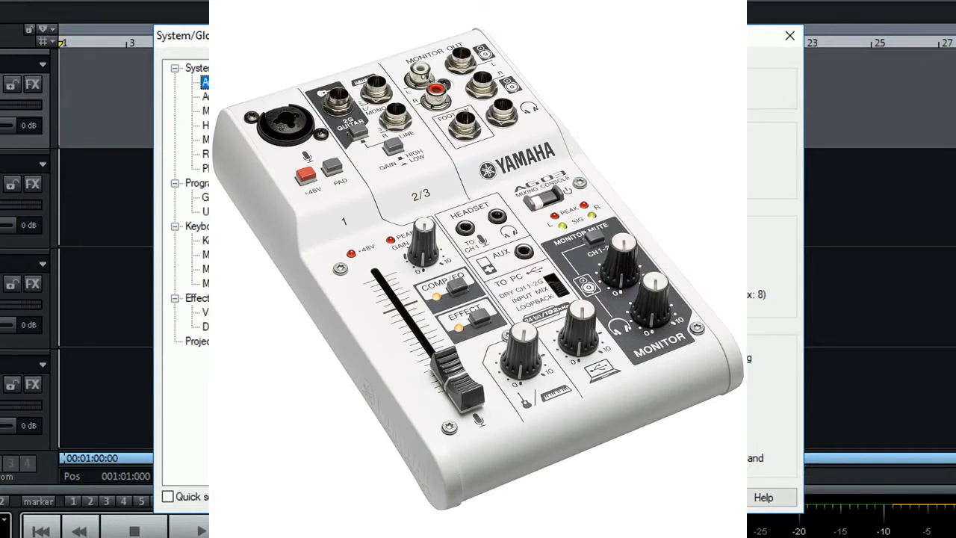
Step: Expand the Audio Setup Drivers dropdown to browse WASAPI, ASIO, WDM and MME drivers
left_click(674, 93)
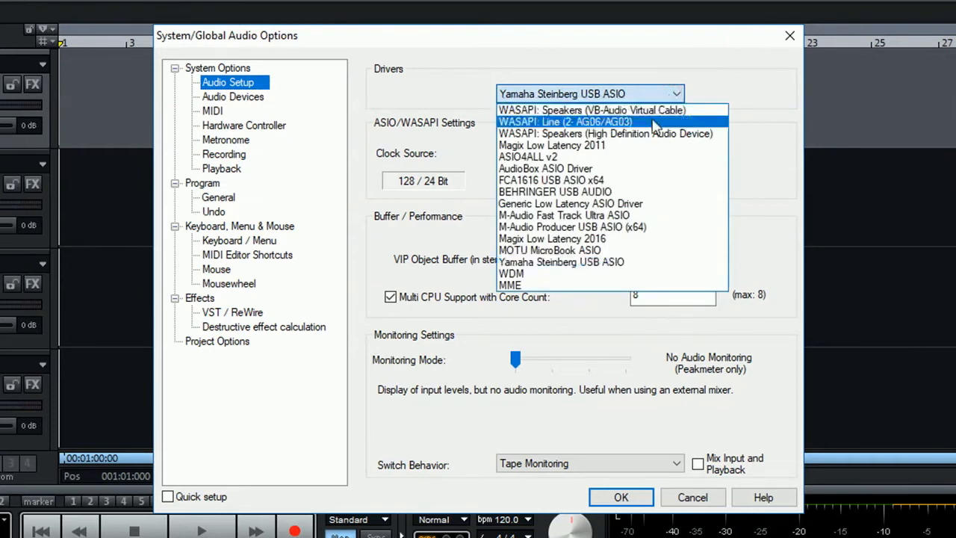
mouse_move(644, 261)
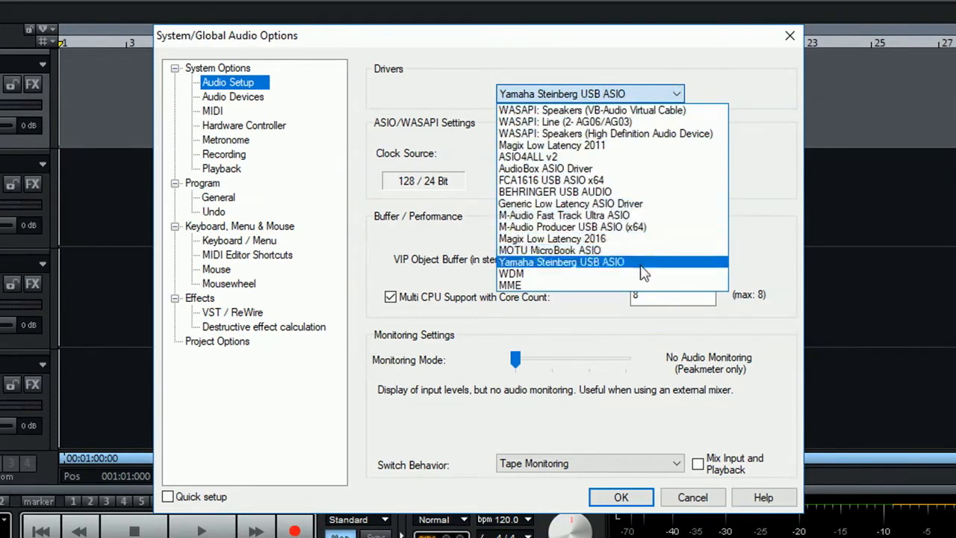
mouse_move(642, 192)
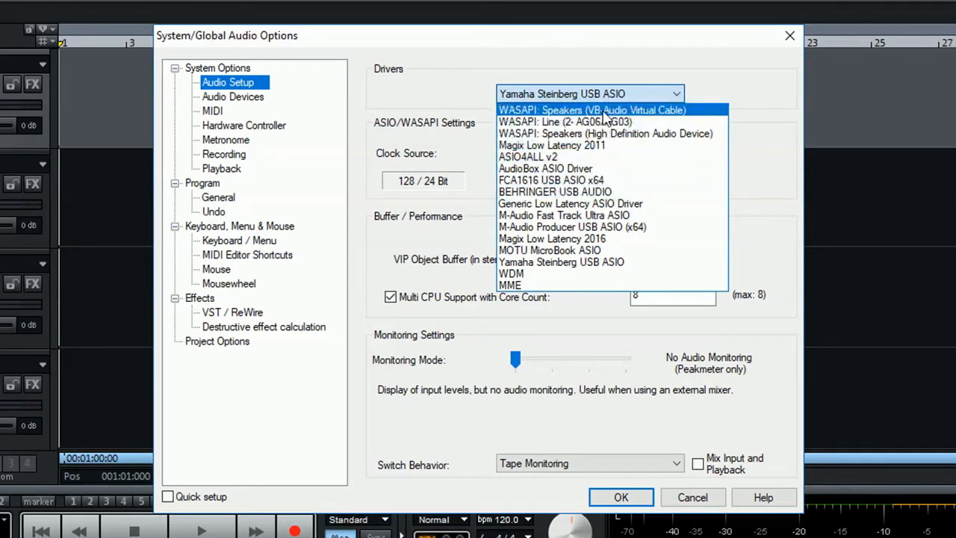
mouse_move(559, 277)
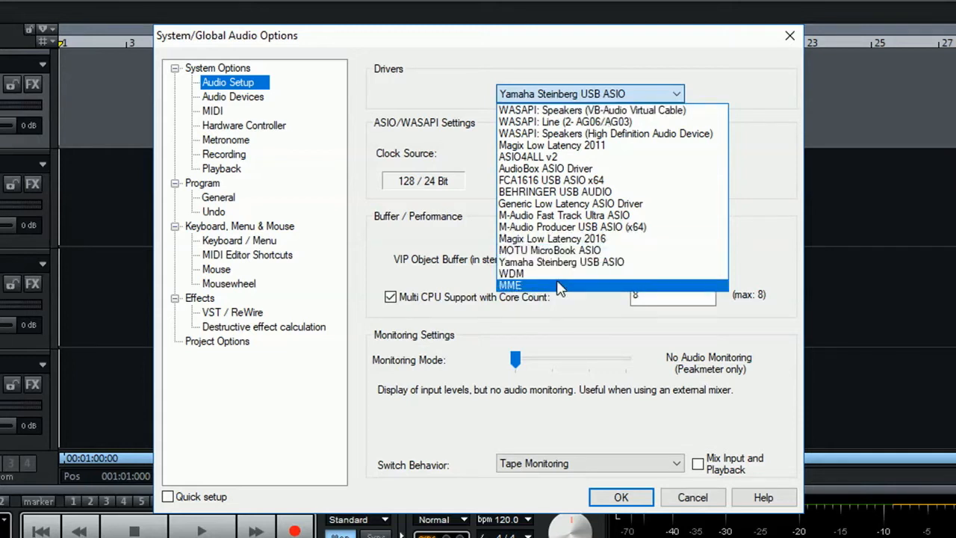
mouse_move(612, 156)
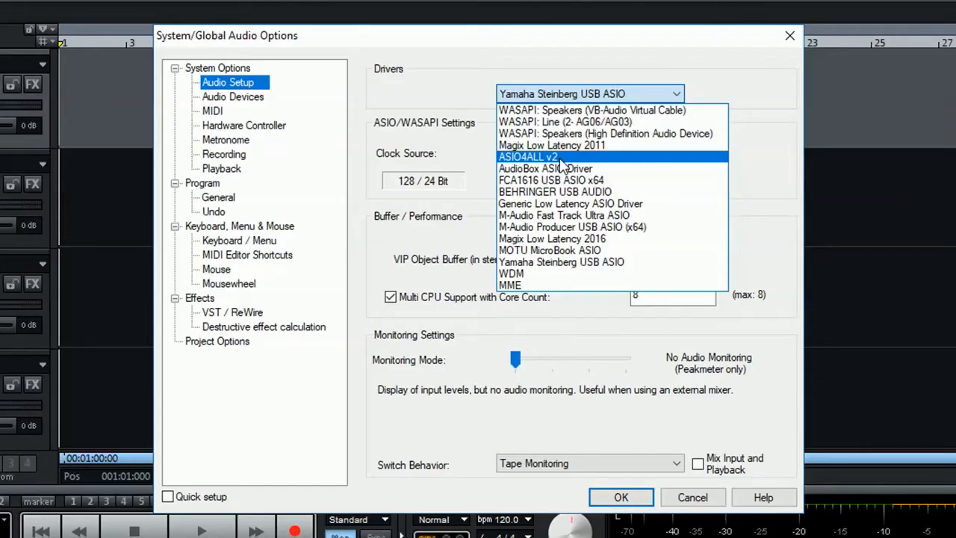
mouse_move(551, 180)
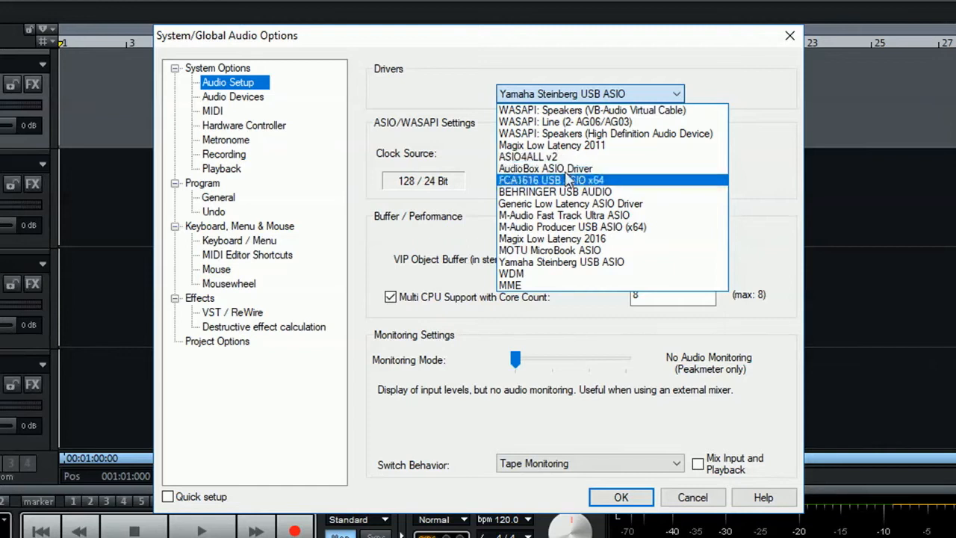
mouse_move(575, 262)
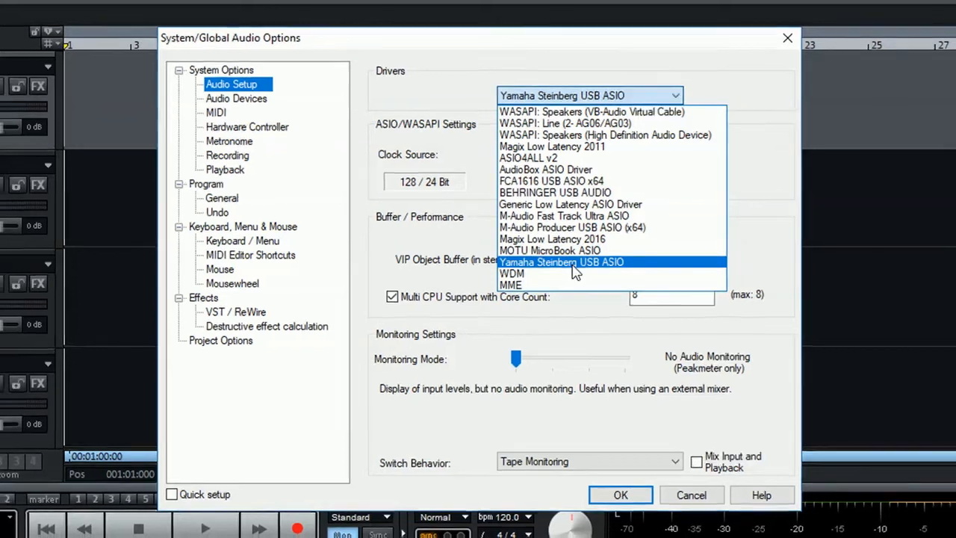
Step: Pick Yamaha Steinberg USB ASIO from the driver list and close the dropdown
left_click(561, 261)
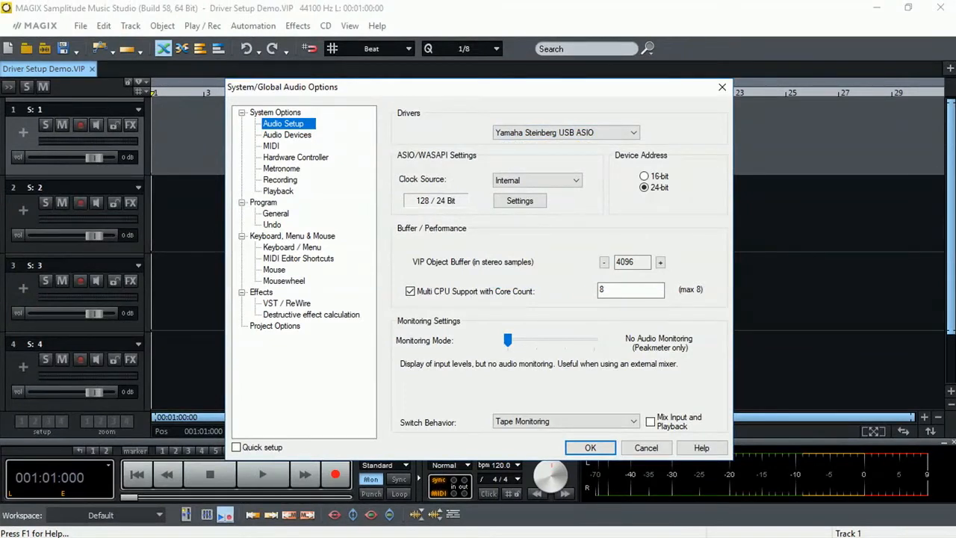
left_click(409, 290)
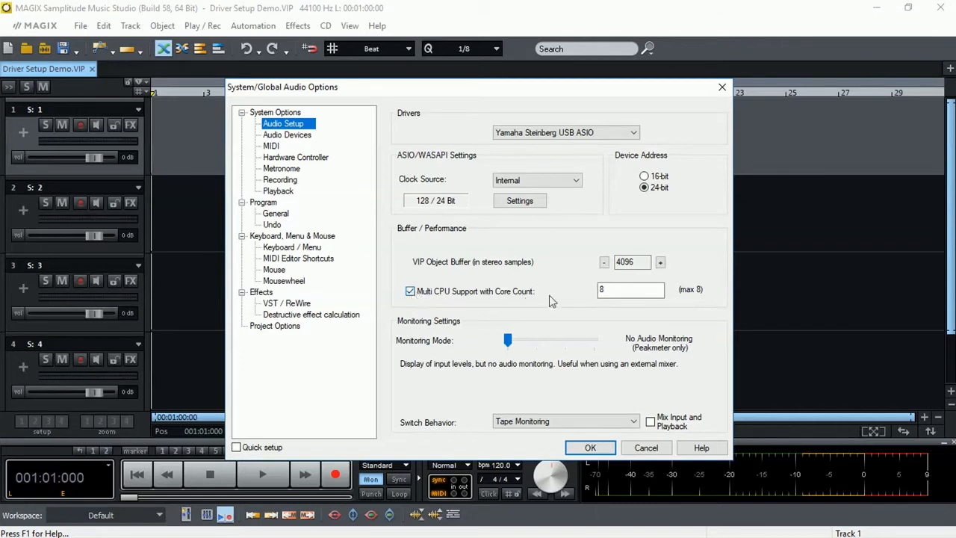
left_click(631, 289)
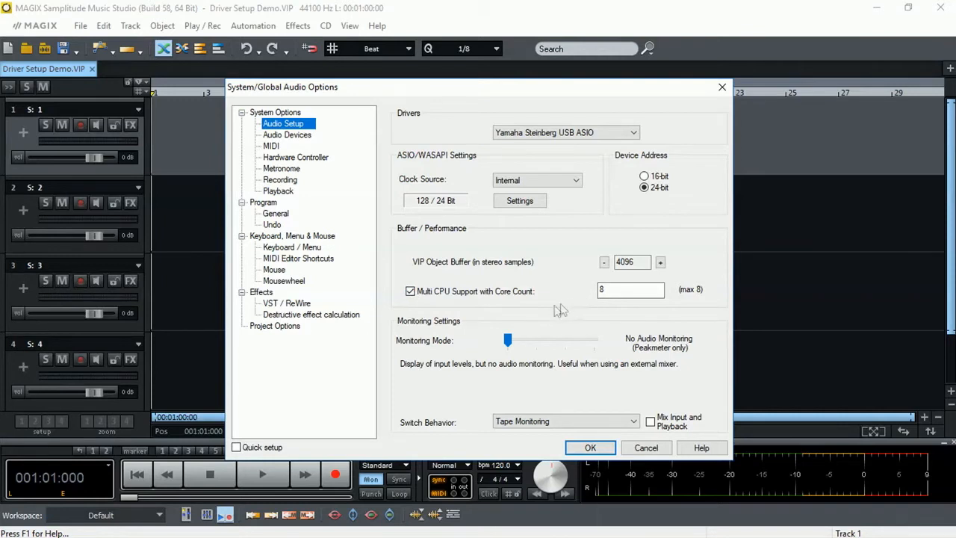
mouse_move(556, 310)
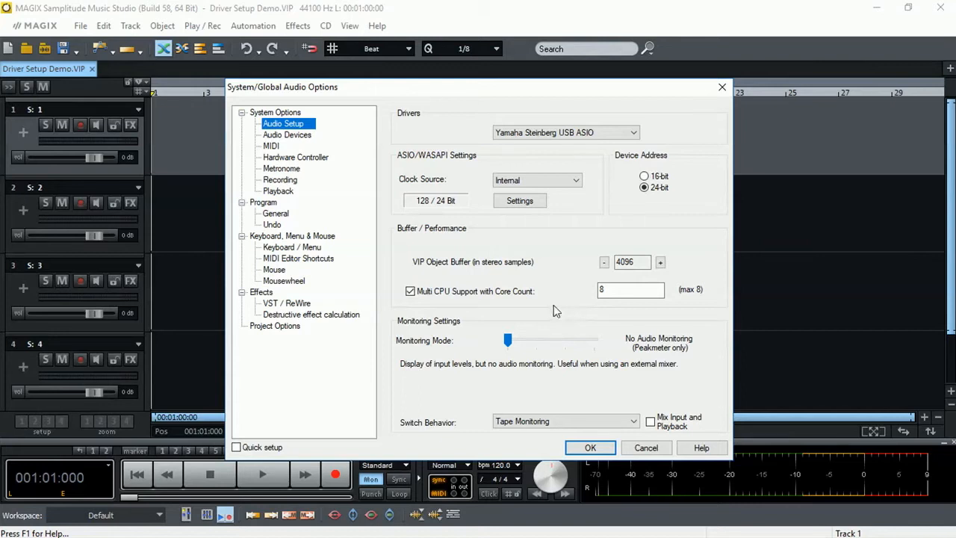
mouse_move(492, 329)
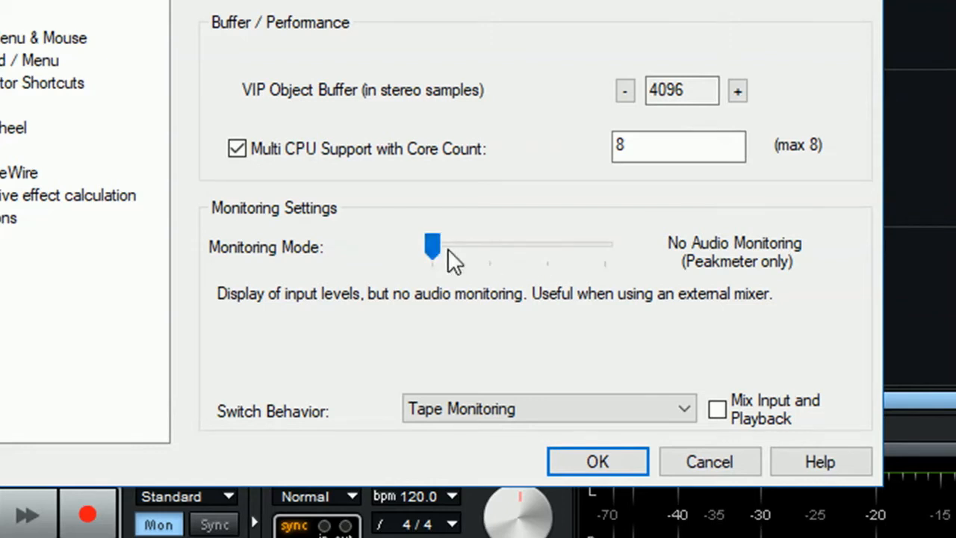
left_click(433, 247)
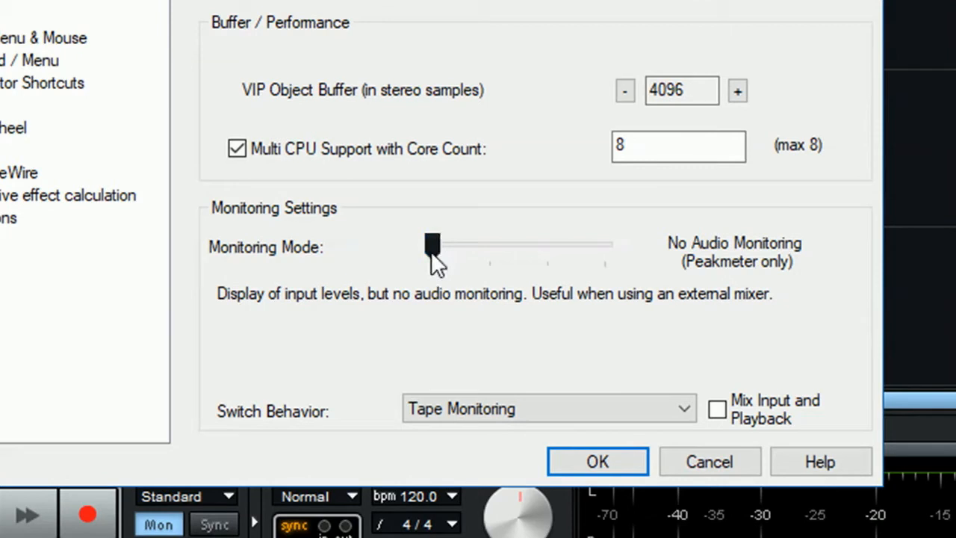
left_click(432, 245)
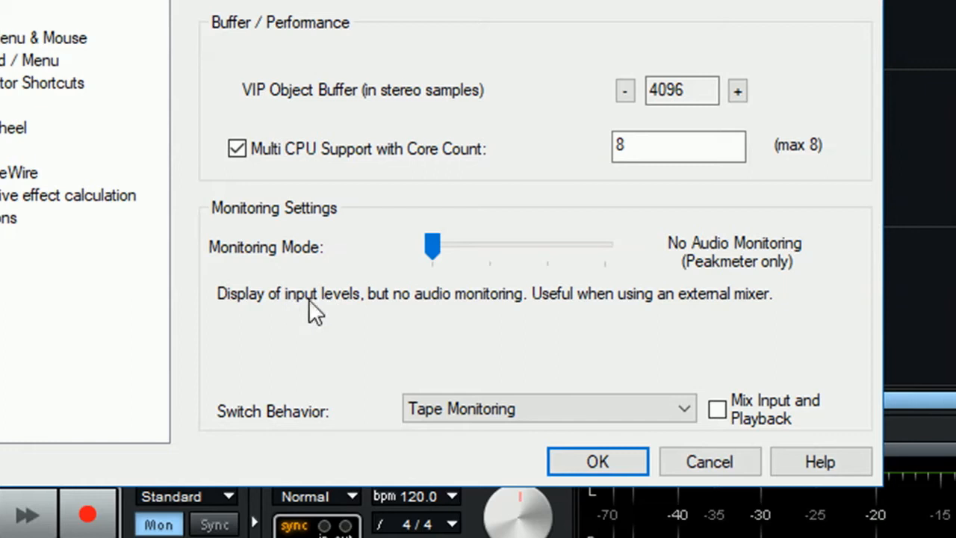
mouse_move(467, 310)
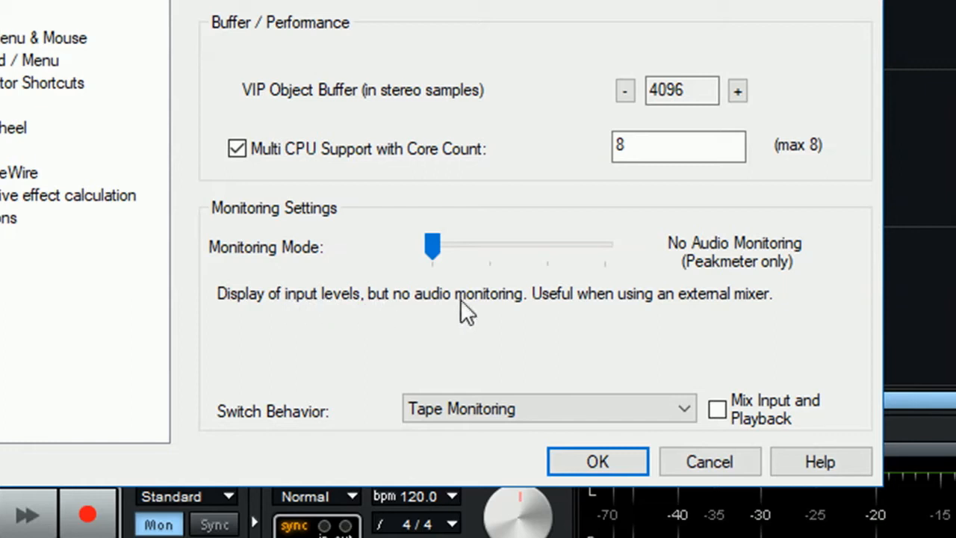
mouse_move(294, 221)
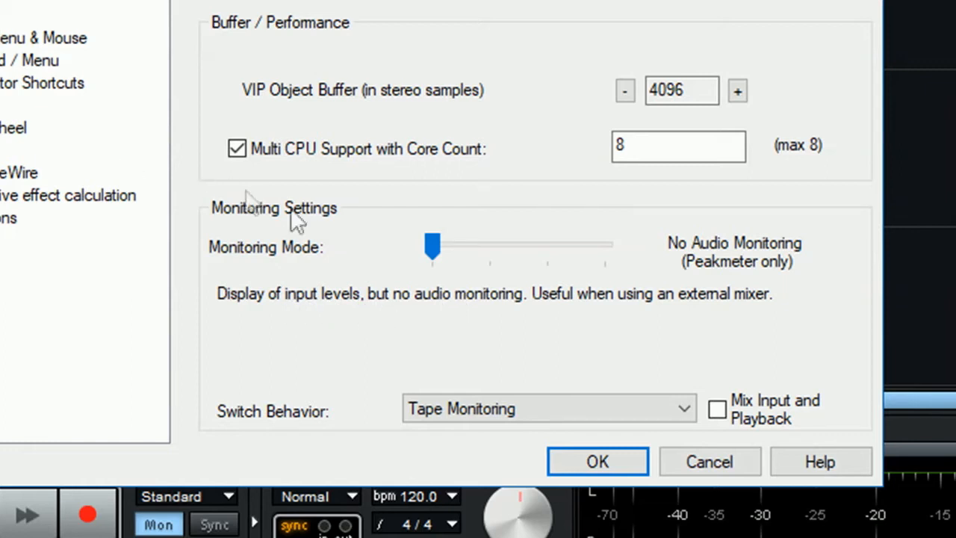
mouse_move(363, 291)
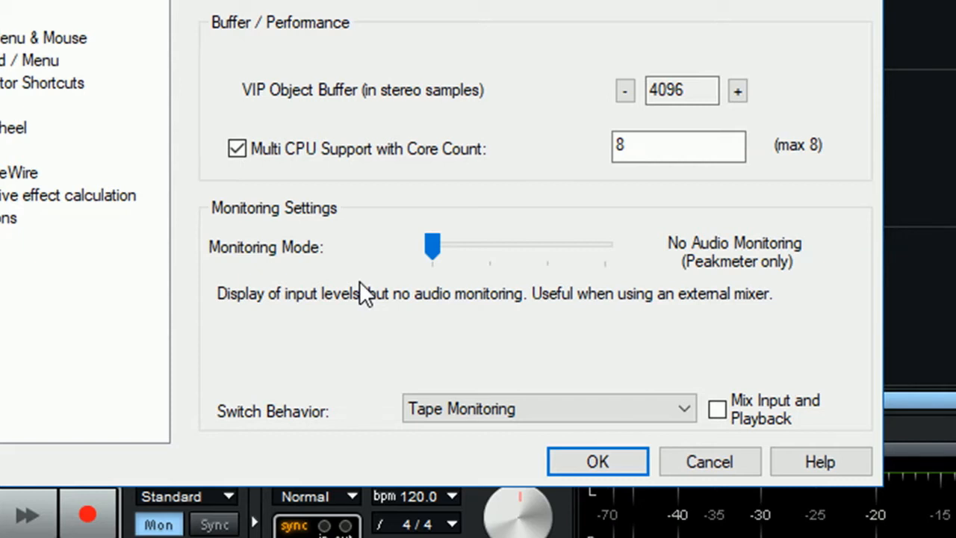
mouse_move(432, 246)
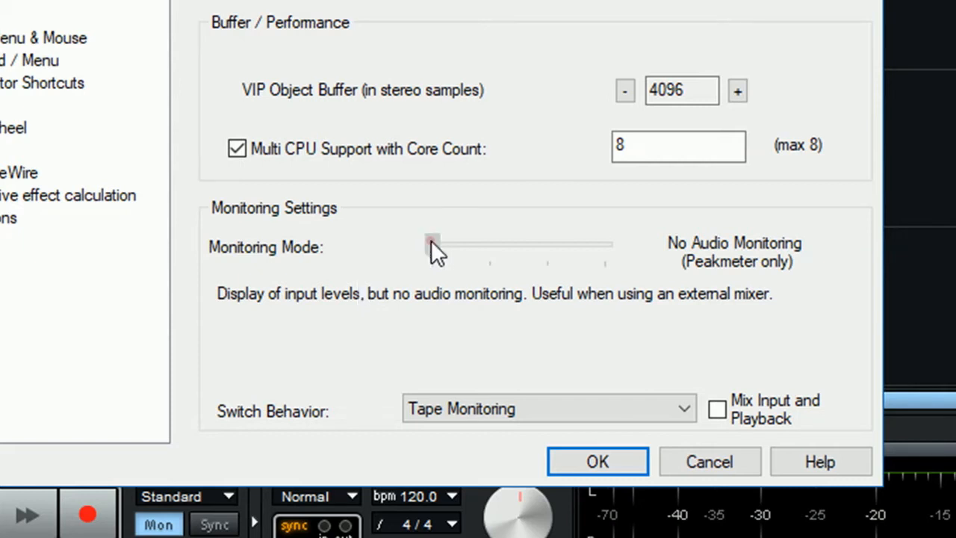
Step: Move the Monitoring Mode slider to Software Monitoring / Economy Engine
left_click_drag(432, 245, 489, 245)
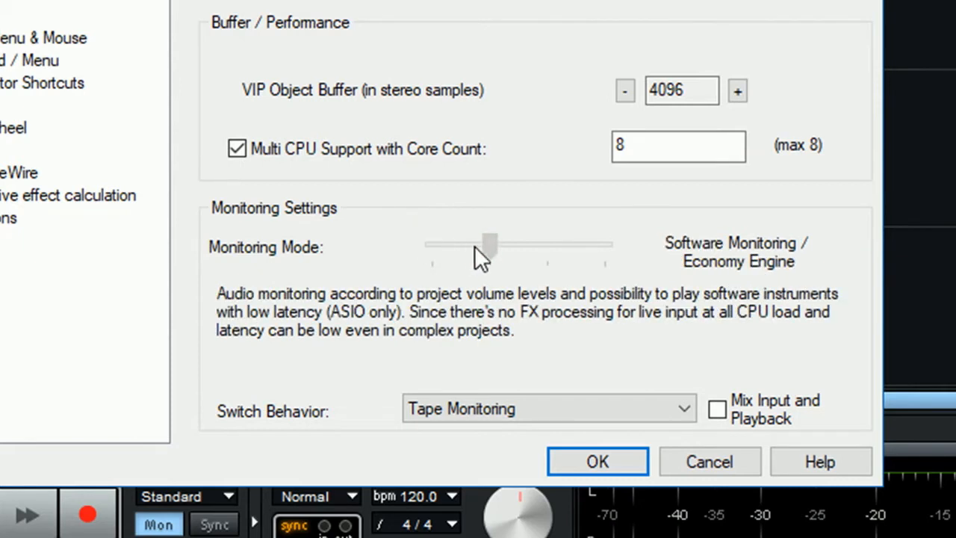
left_click(490, 246)
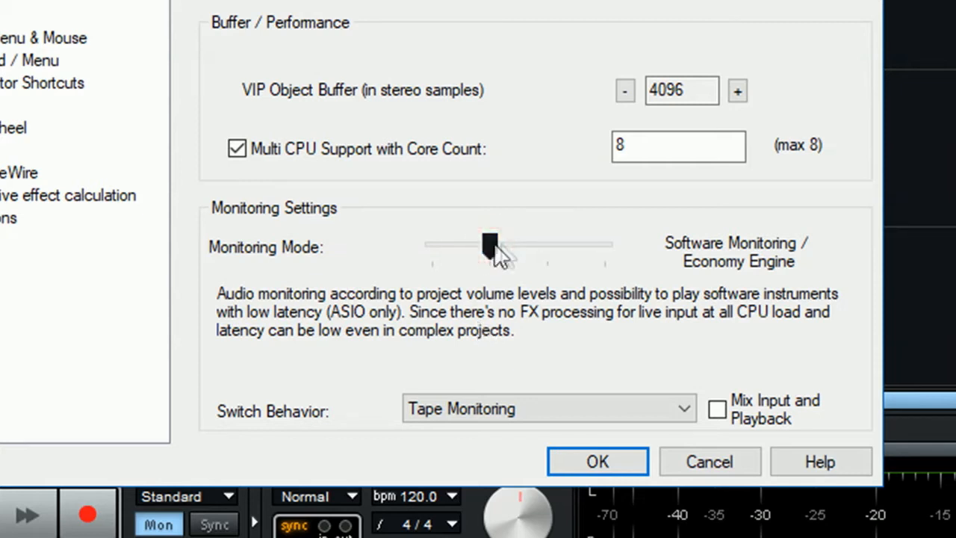
Step: Slide Monitoring Mode one more step to Track FX Monitoring
left_click_drag(489, 245, 546, 249)
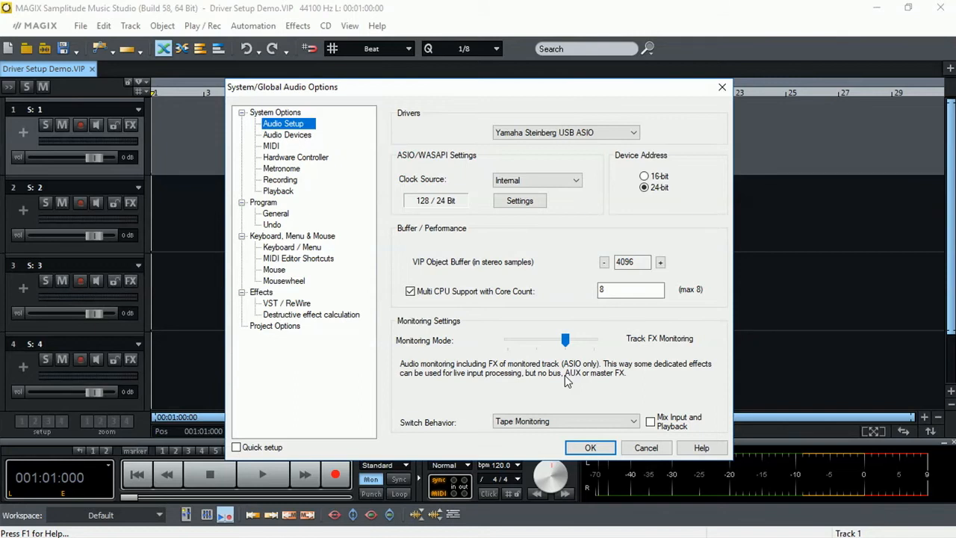
Step: Slide Monitoring Mode fully right to Mixer FX Monitoring / Hybrid Engine
left_click_drag(565, 341, 594, 340)
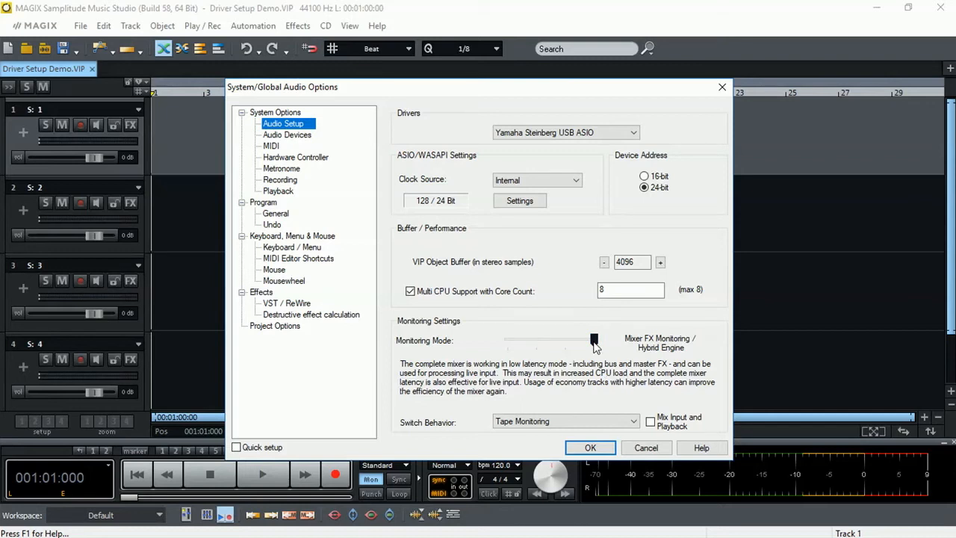
Step: Keep Mixer FX Monitoring / Hybrid Engine and set Switch Behavior to Manual Monitoring
left_click_drag(594, 340, 565, 340)
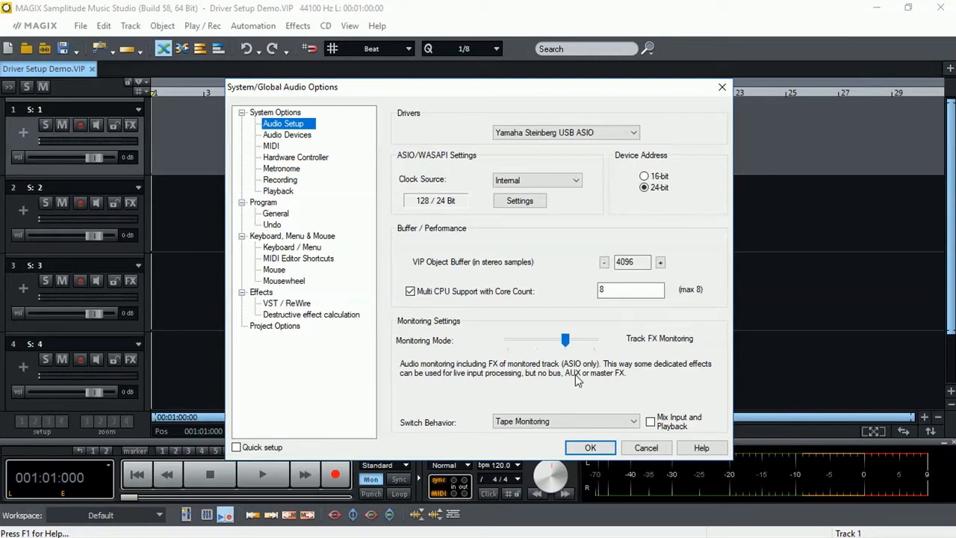
left_click_drag(565, 340, 594, 341)
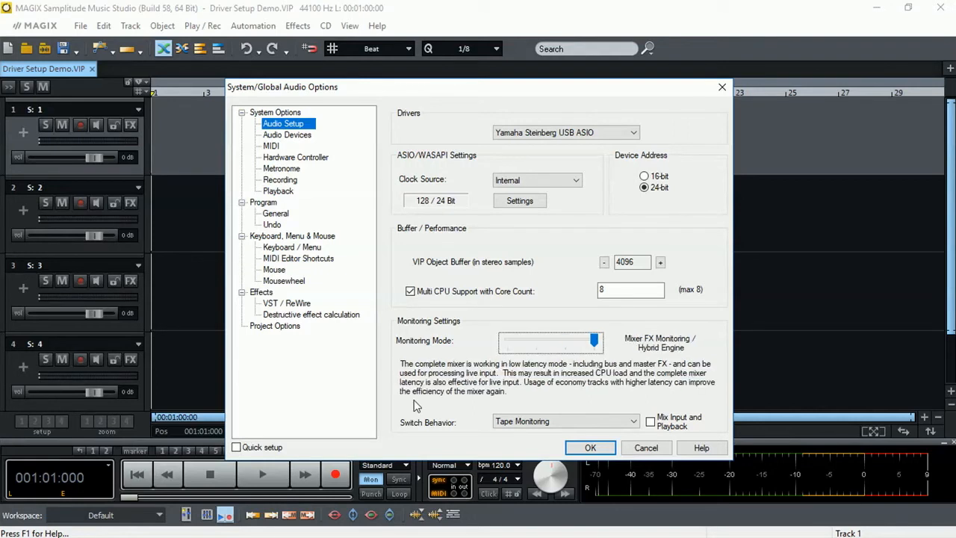
mouse_move(474, 431)
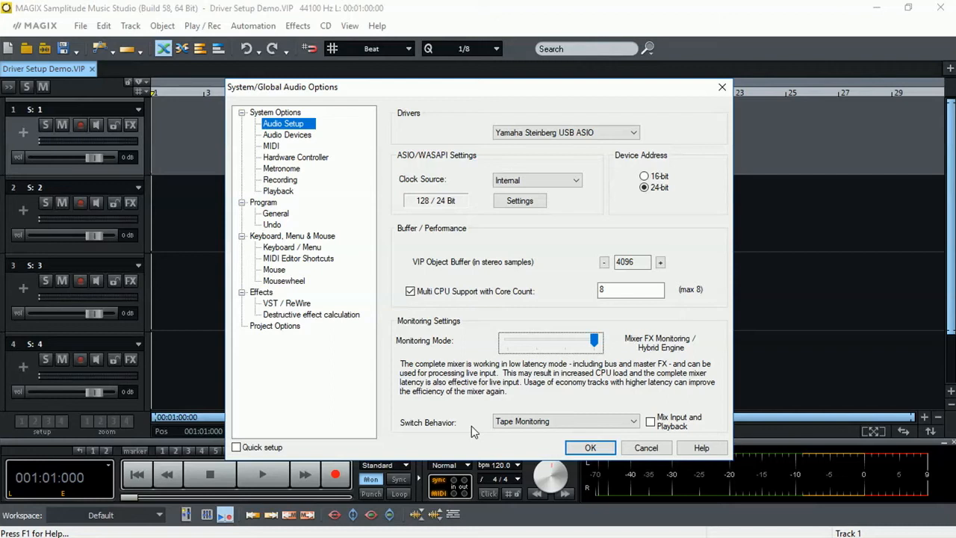
mouse_move(326, 291)
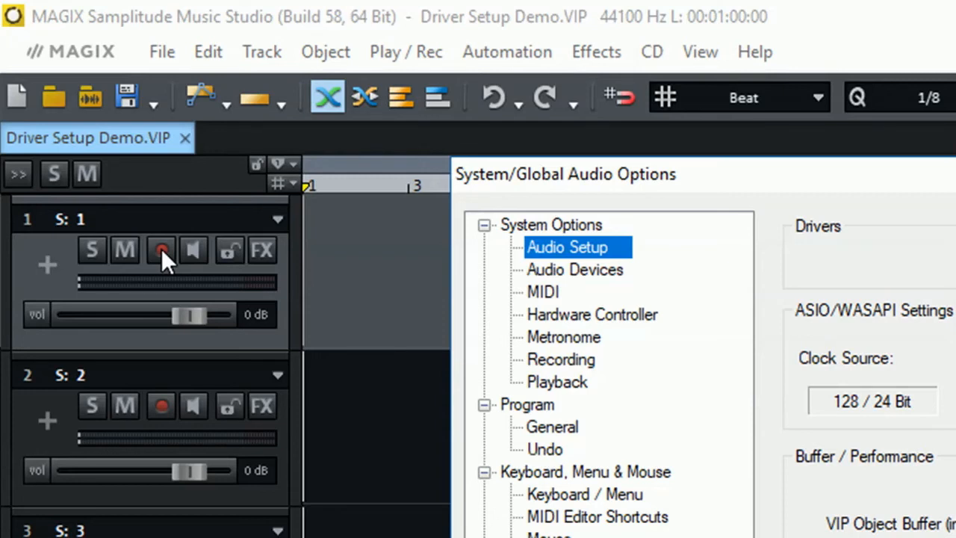
mouse_move(198, 265)
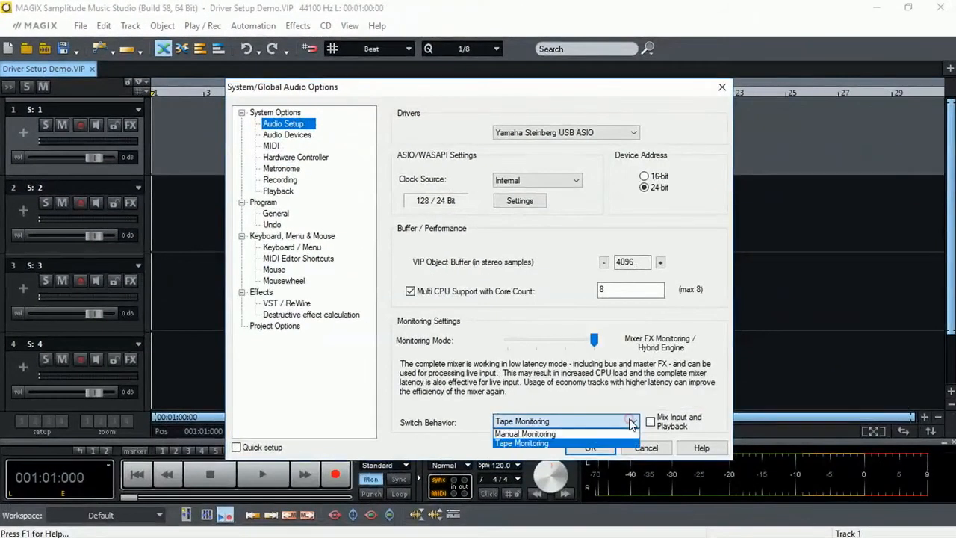
left_click(524, 433)
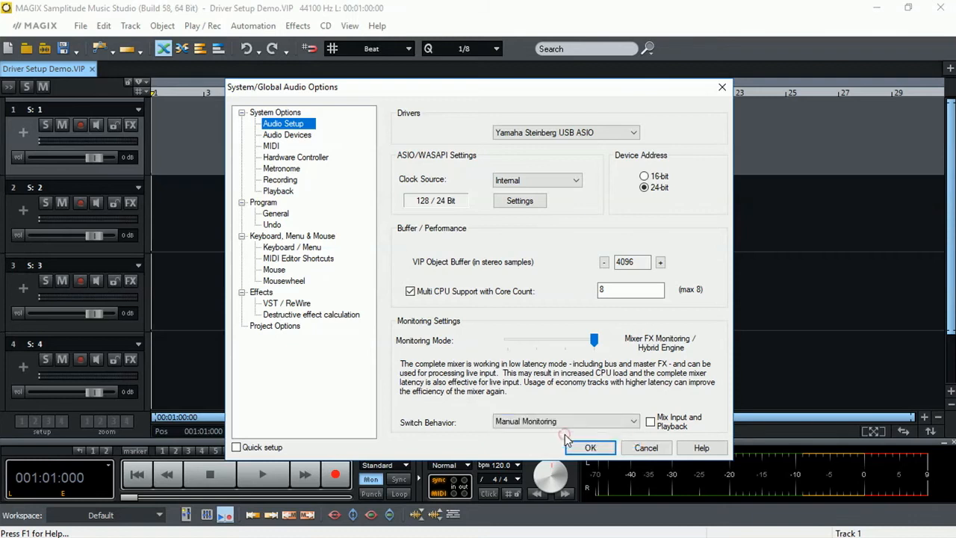
mouse_move(147, 166)
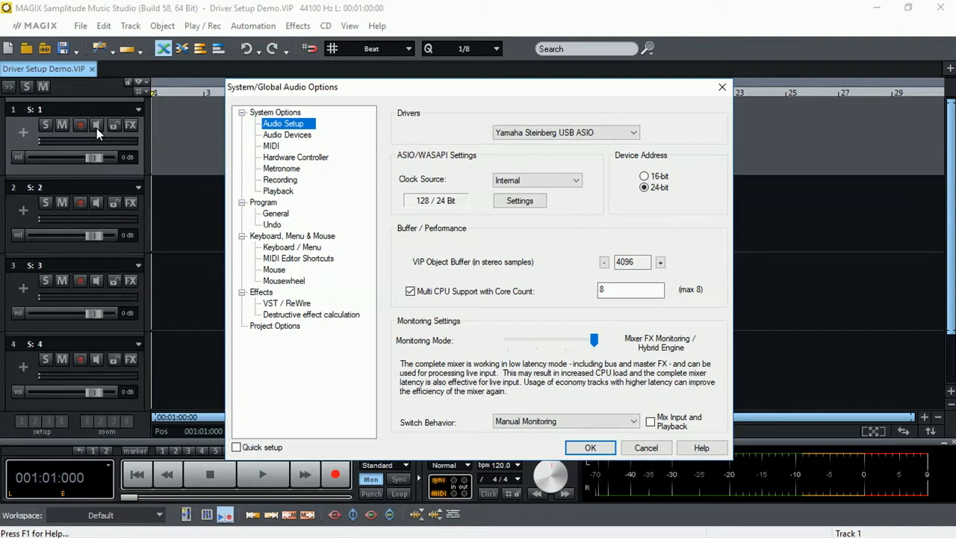
mouse_move(290, 141)
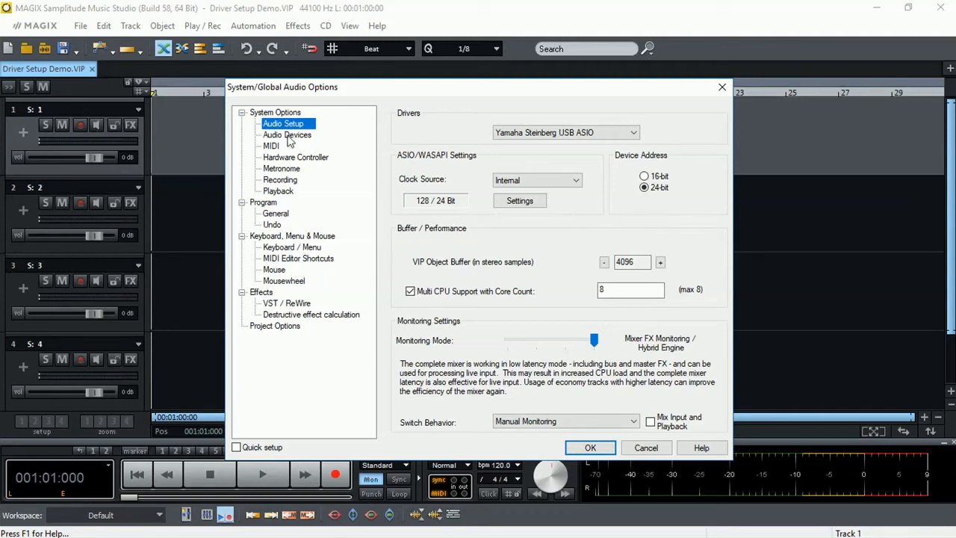
Step: Check Yamaha Steinberg USB ASIO In and Out under Audio Devices, then confirm with OK
left_click(286, 135)
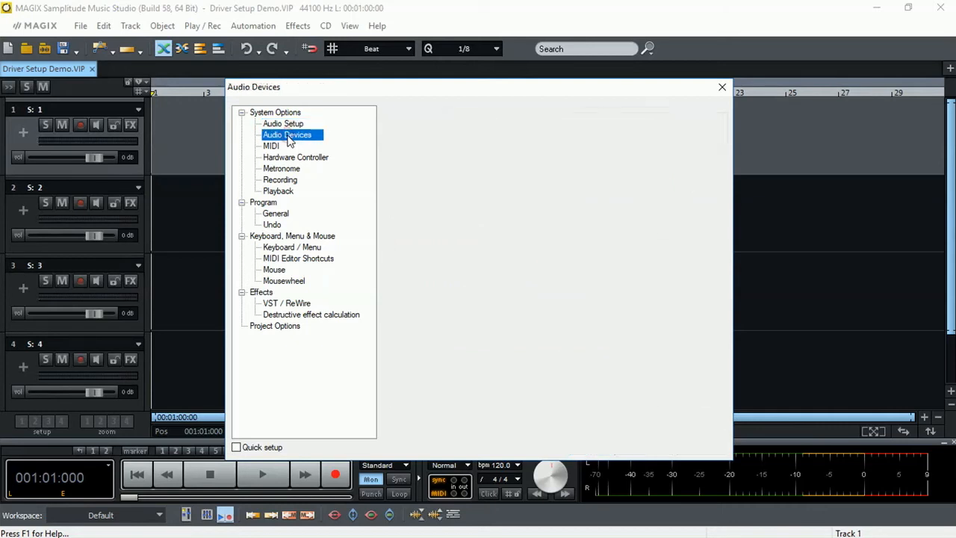
left_click(286, 134)
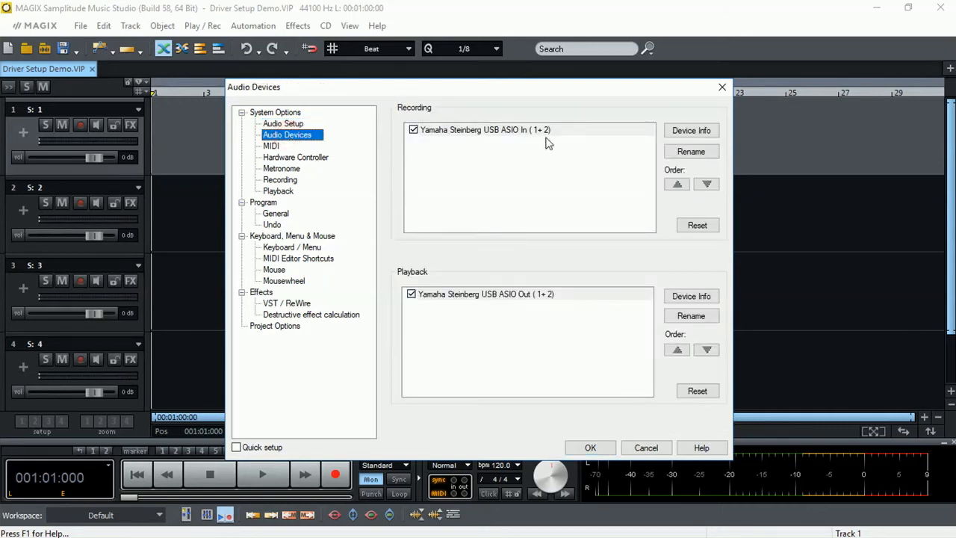
mouse_move(546, 302)
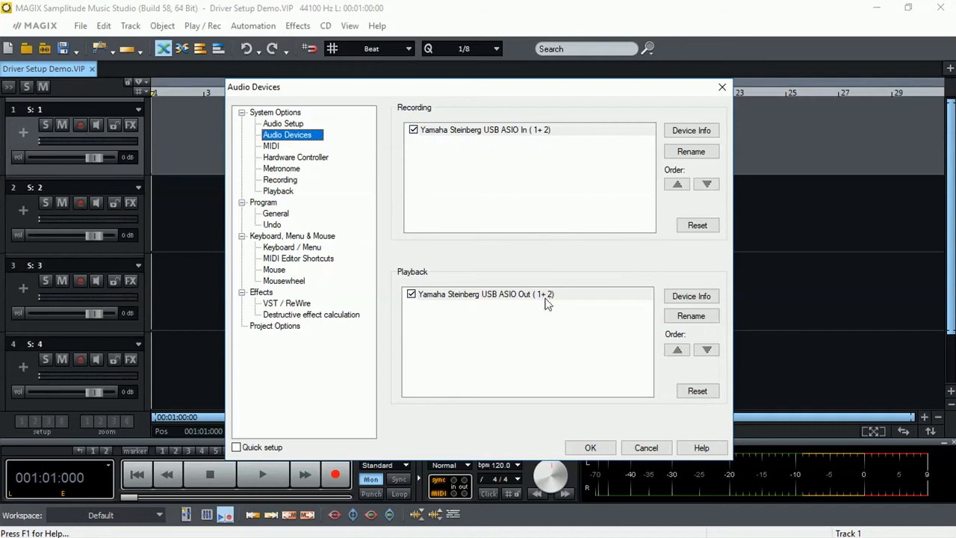
mouse_move(448, 138)
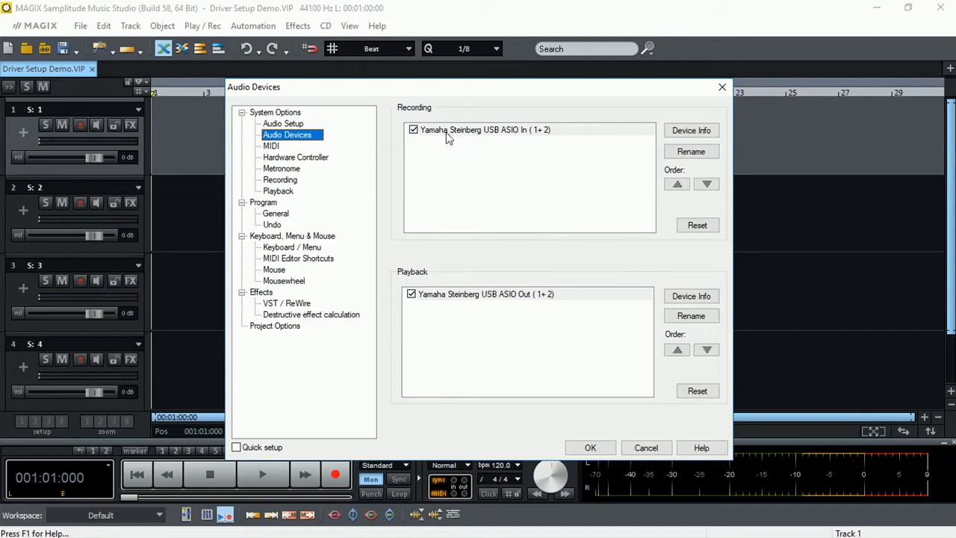
mouse_move(526, 139)
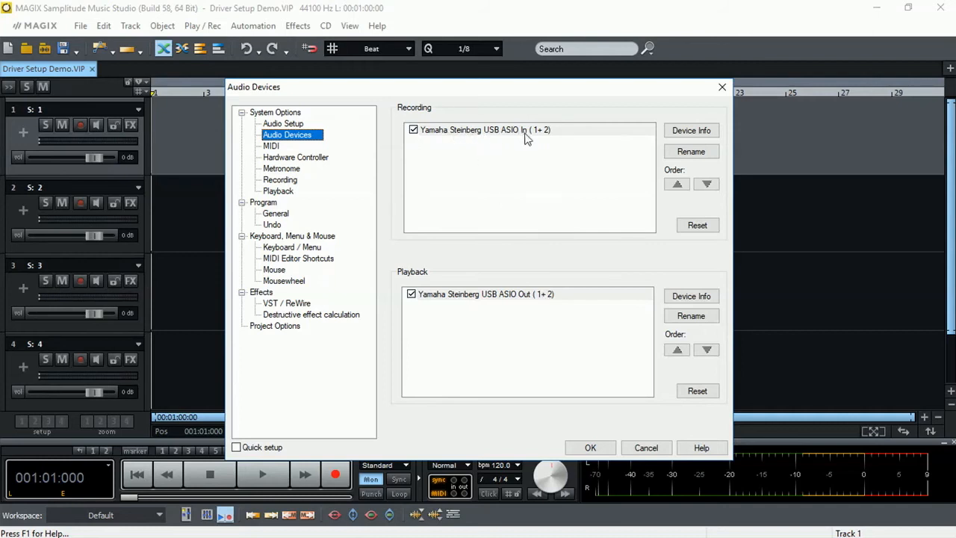
mouse_move(541, 138)
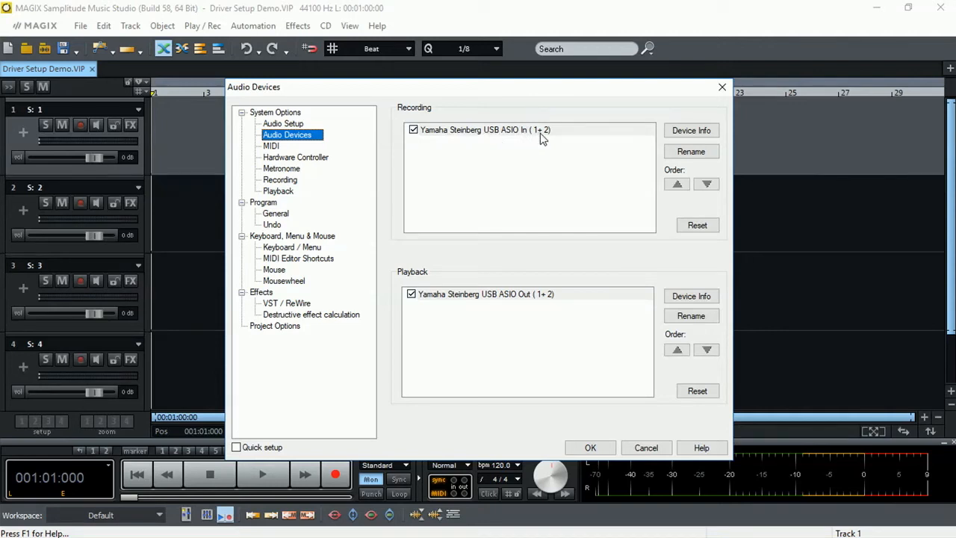
mouse_move(515, 245)
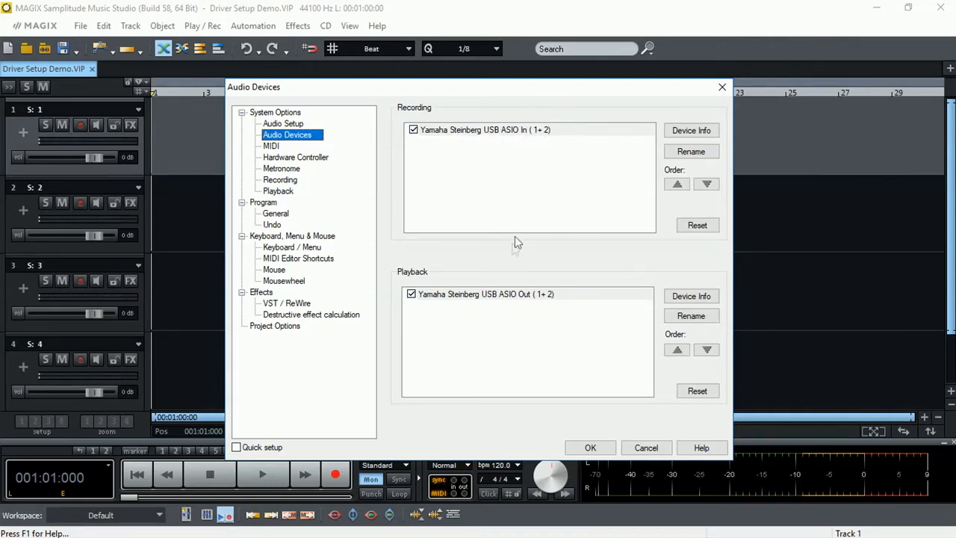
mouse_move(553, 304)
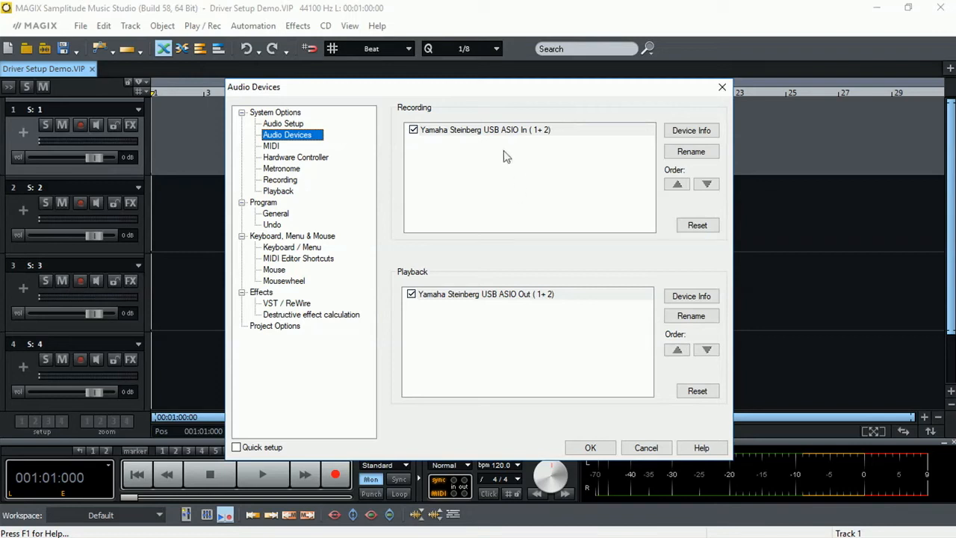
mouse_move(489, 324)
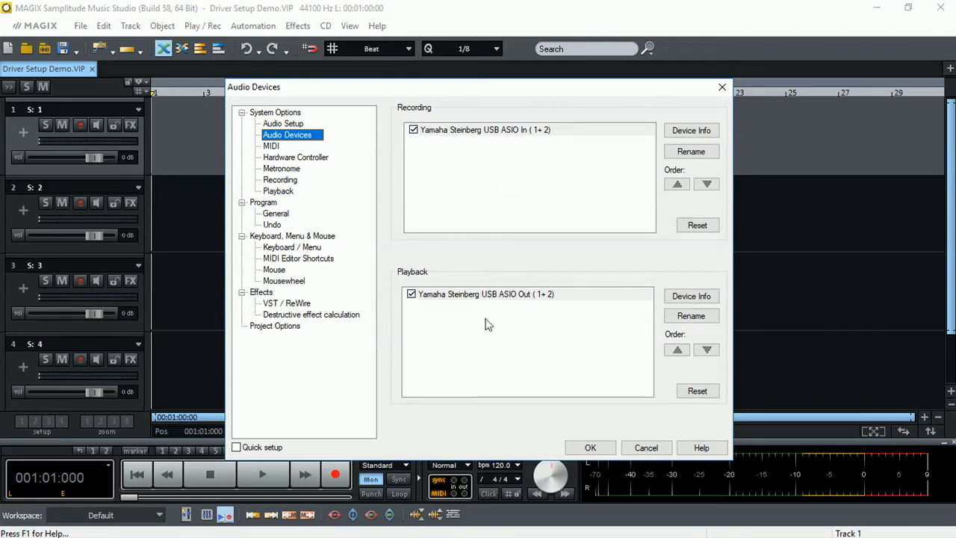
mouse_move(417, 165)
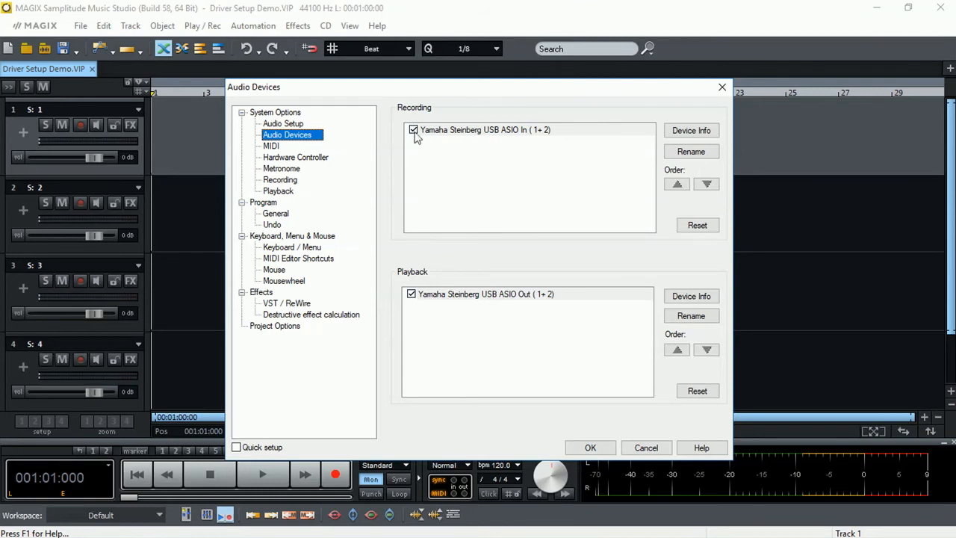
left_click(283, 123)
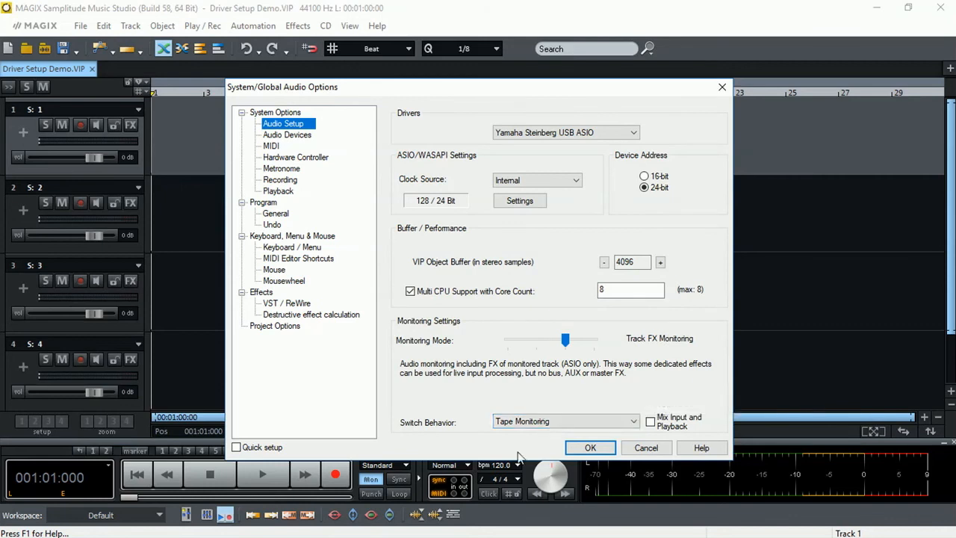
left_click(590, 448)
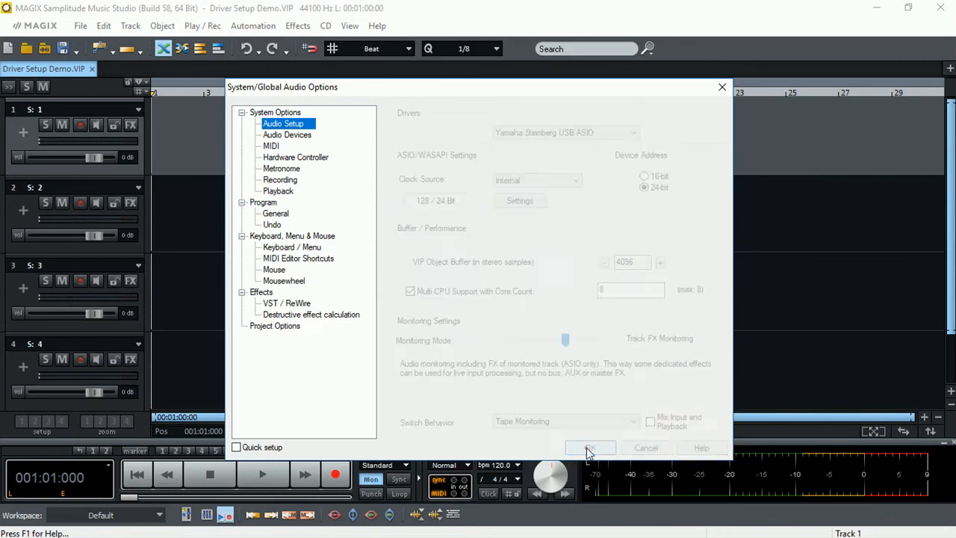
left_click(590, 448)
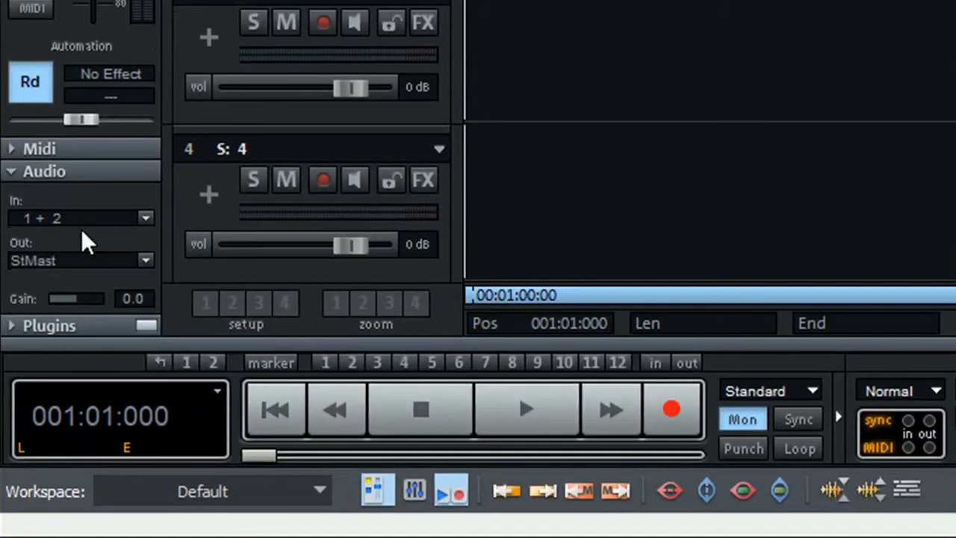
Step: Open track 1's In field showing Yamaha Steinberg USB ASIO In (1+2), Stereo In
left_click(81, 217)
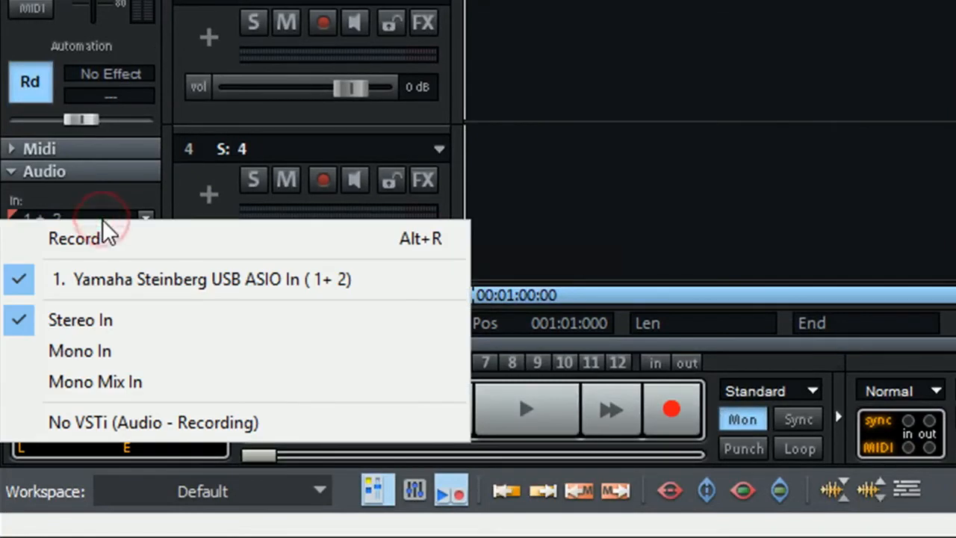
mouse_move(569, 177)
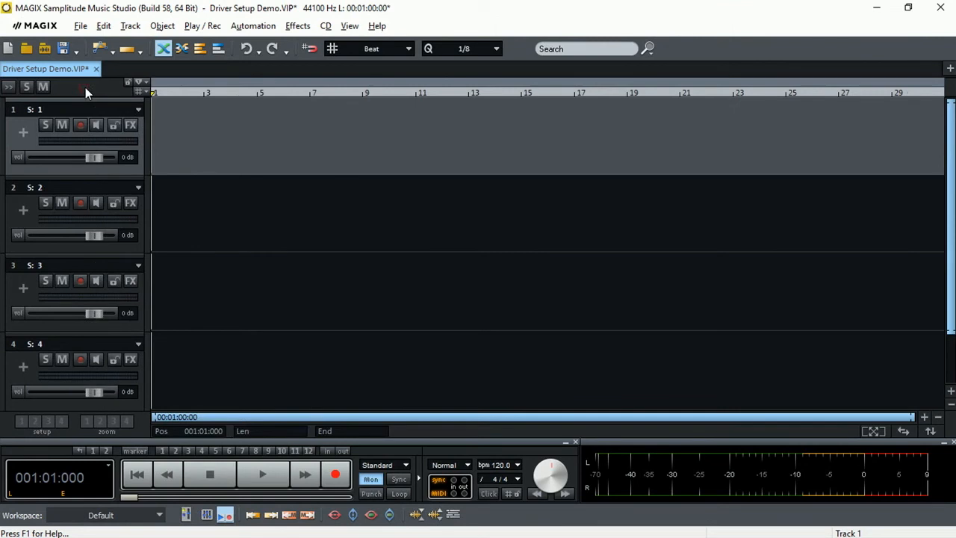
mouse_move(80, 124)
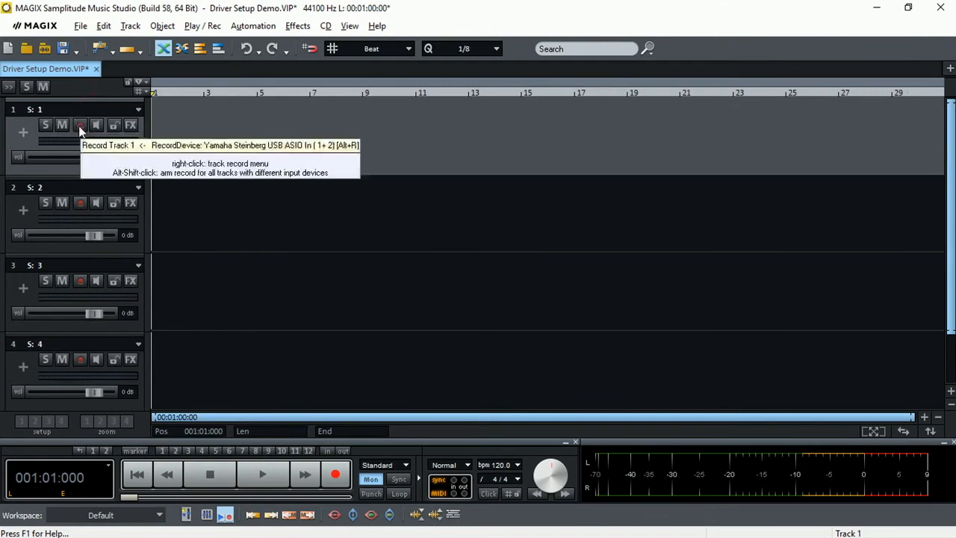
Step: Record-arm track 1 on the Yamaha Steinberg USB ASIO In (1+2) input
left_click(80, 124)
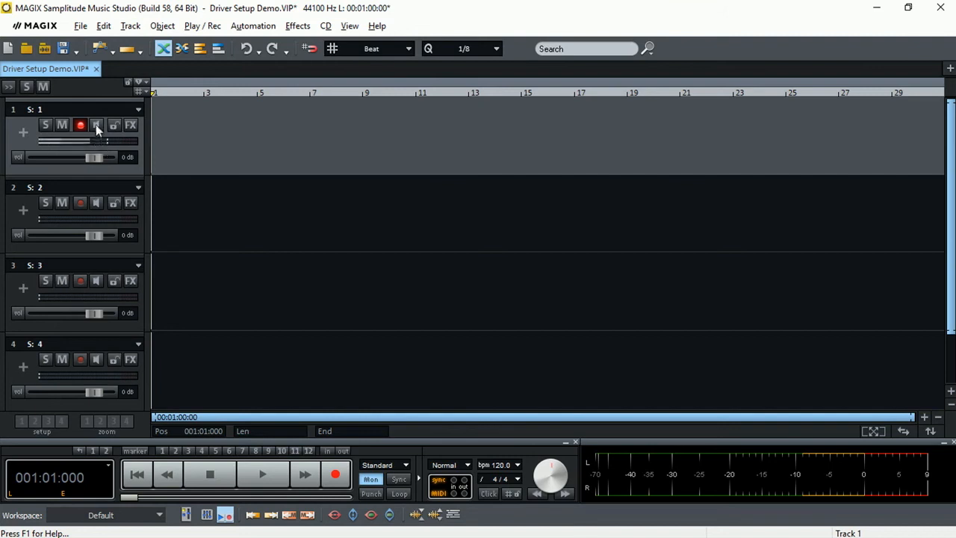
mouse_move(96, 124)
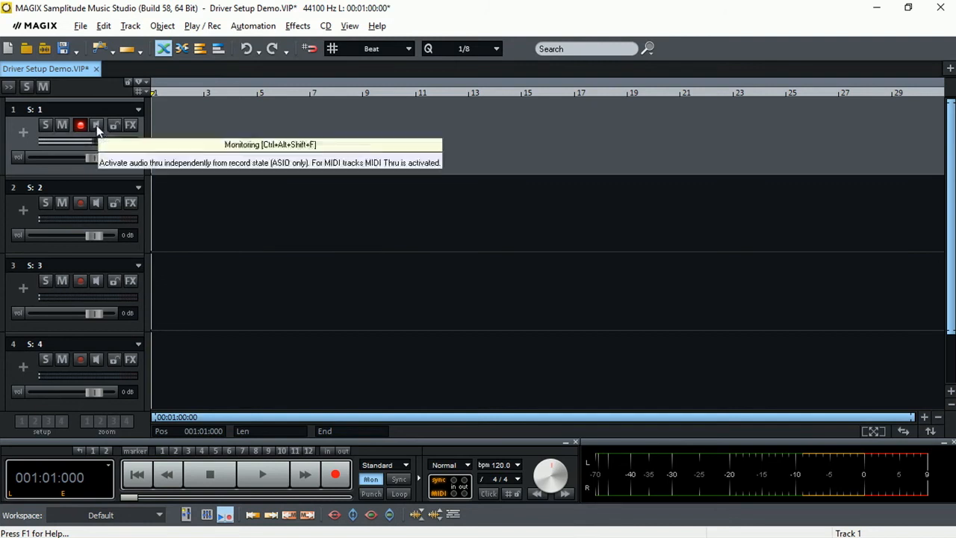
mouse_move(100, 148)
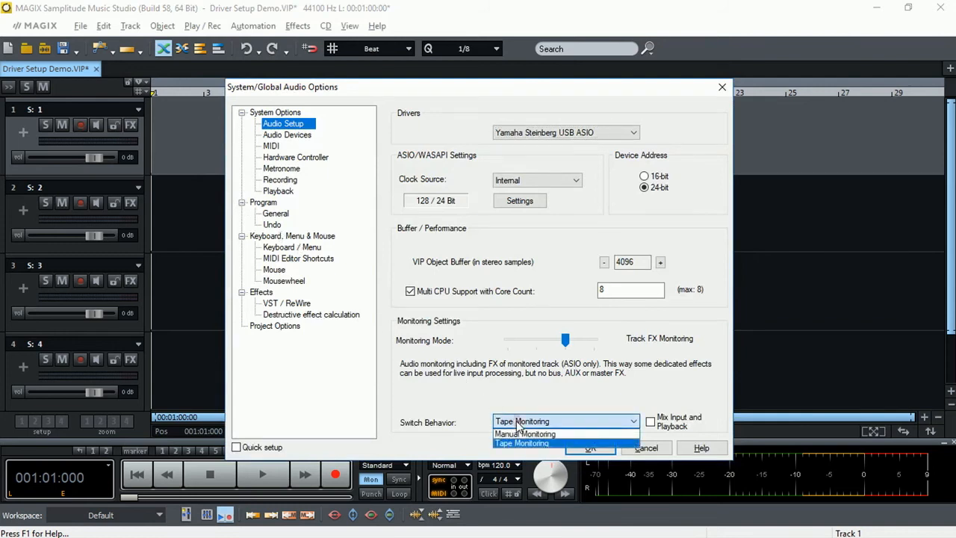
Step: Set Switch Behavior to Manual Monitoring and confirm the audio options with OK
left_click(525, 434)
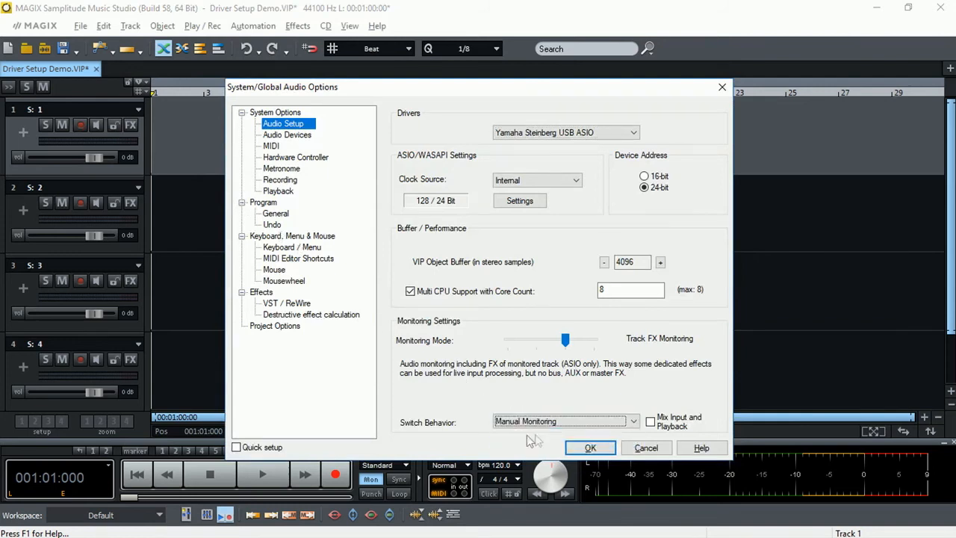
left_click(590, 447)
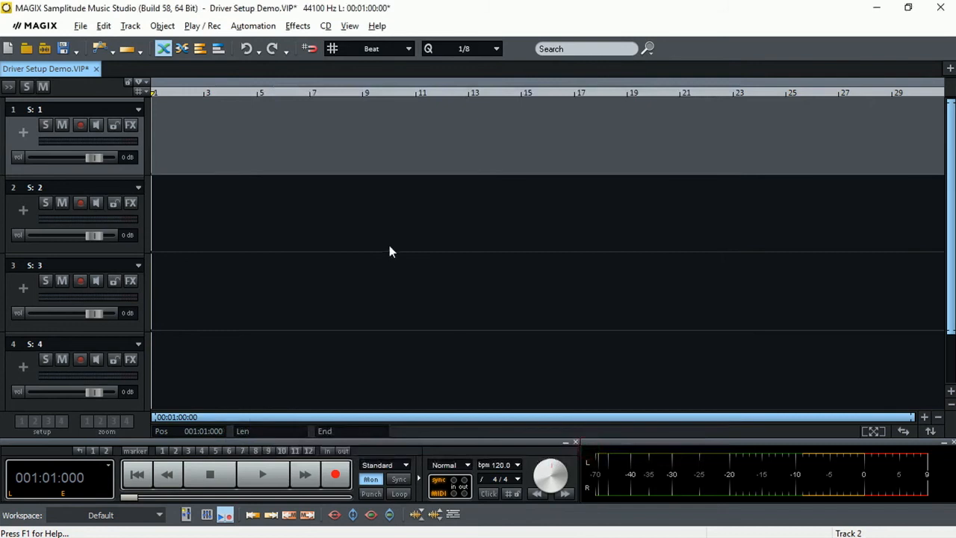
Step: Toggle track 1's record-arm button so it is armed and showing input signal
left_click(80, 125)
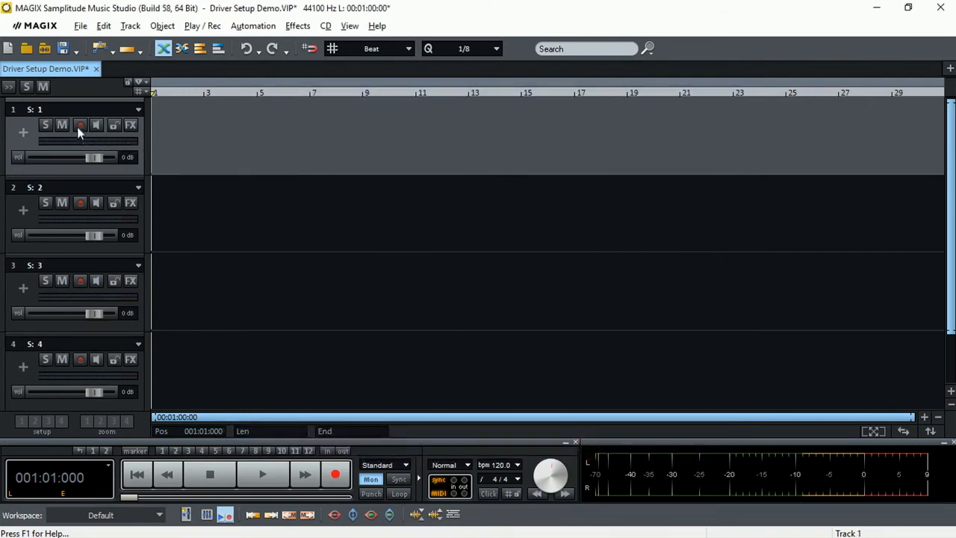
left_click(80, 125)
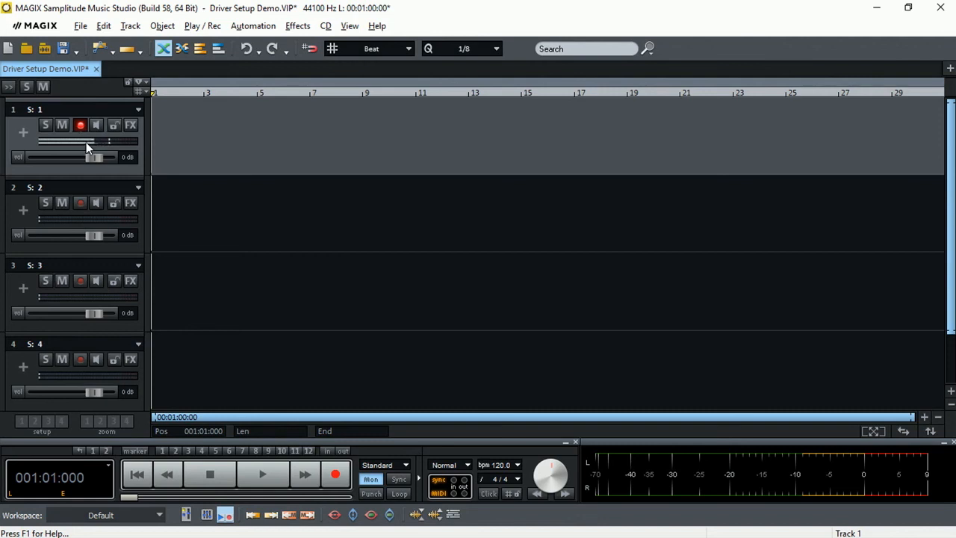
mouse_move(97, 126)
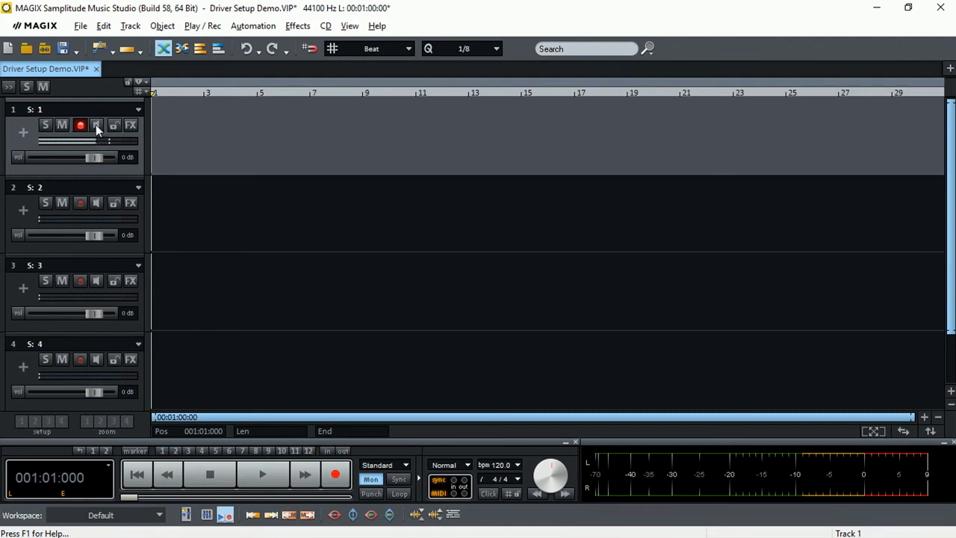